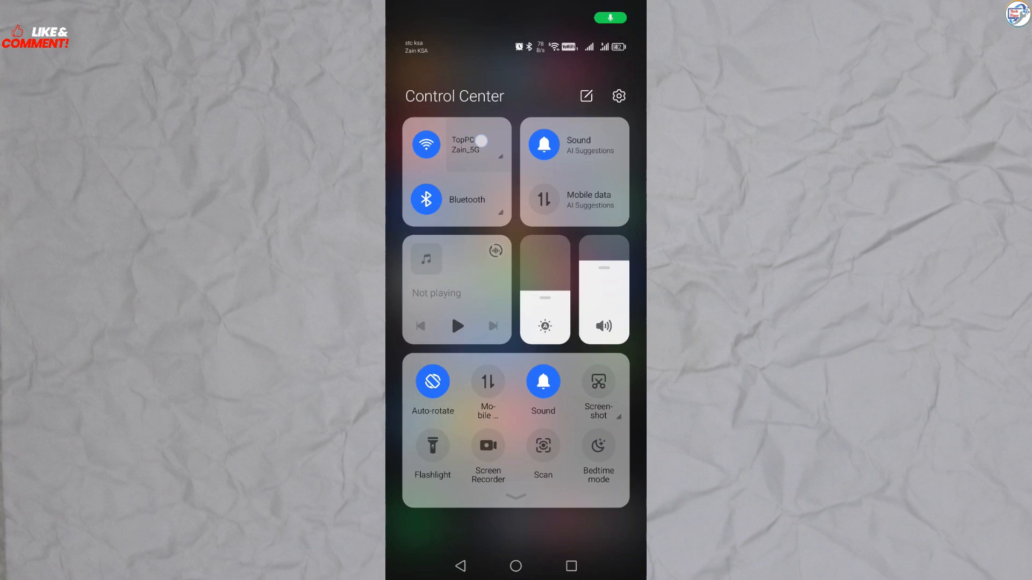
# - Confirm Wi-Fi is connected to TopPC-Zain_5G, then switch to the Play Store
pyautogui.click(425, 144)
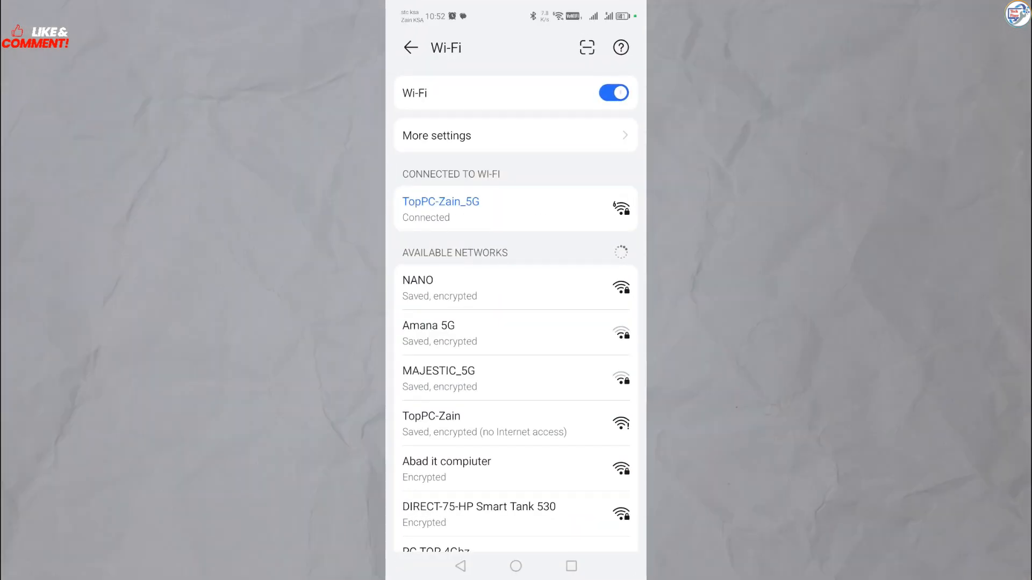
pyautogui.click(441, 202)
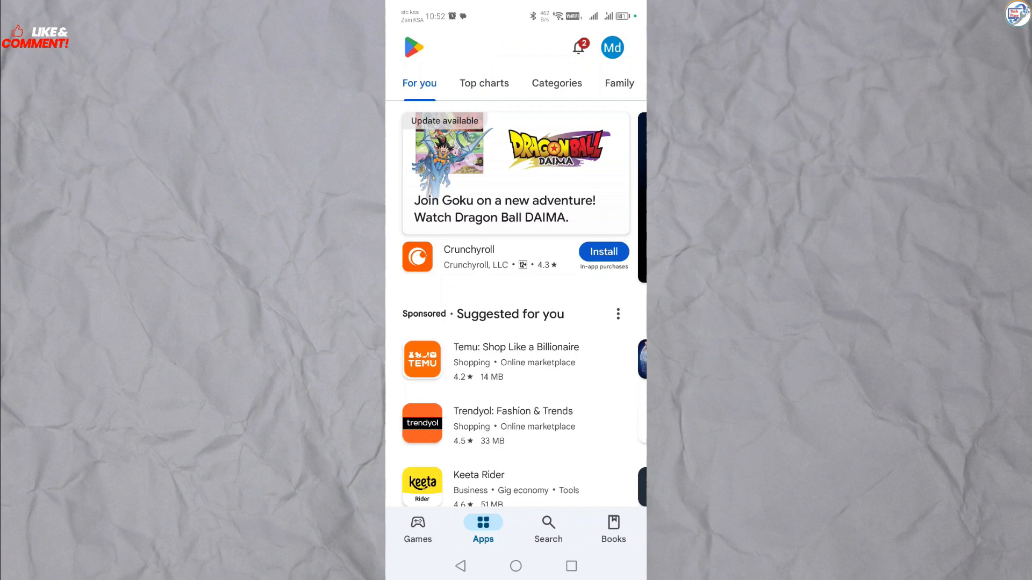
# - Search the Play Store for 'brother iprint' and install Brother iPrint&Scan
pyautogui.click(547, 531)
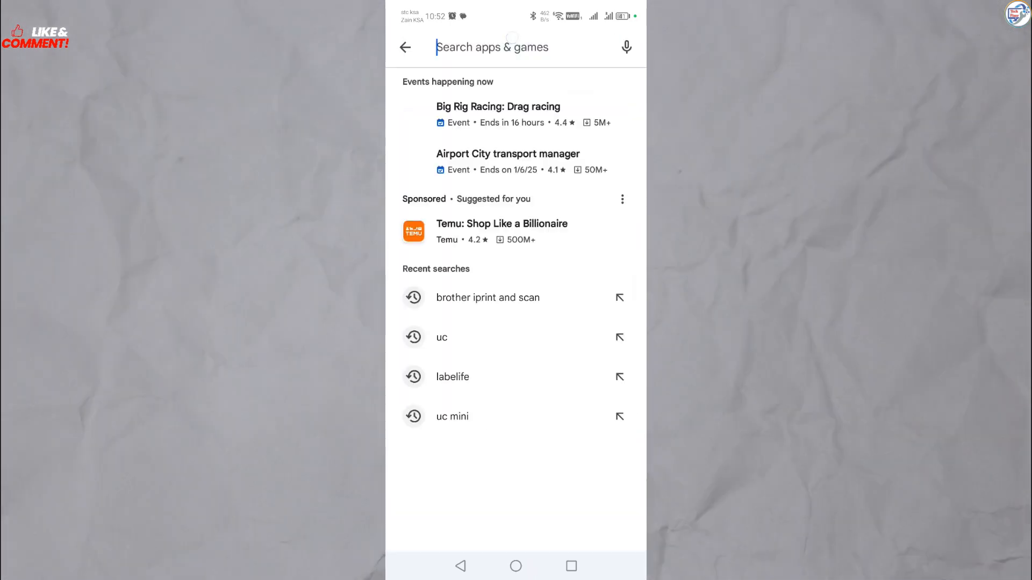
pyautogui.write('brother i')
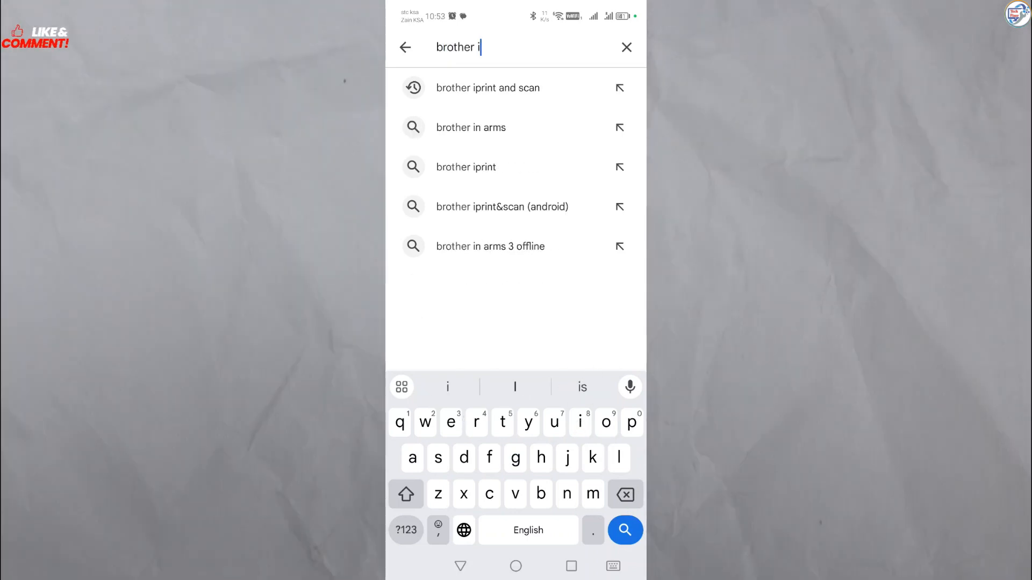
pyautogui.click(466, 166)
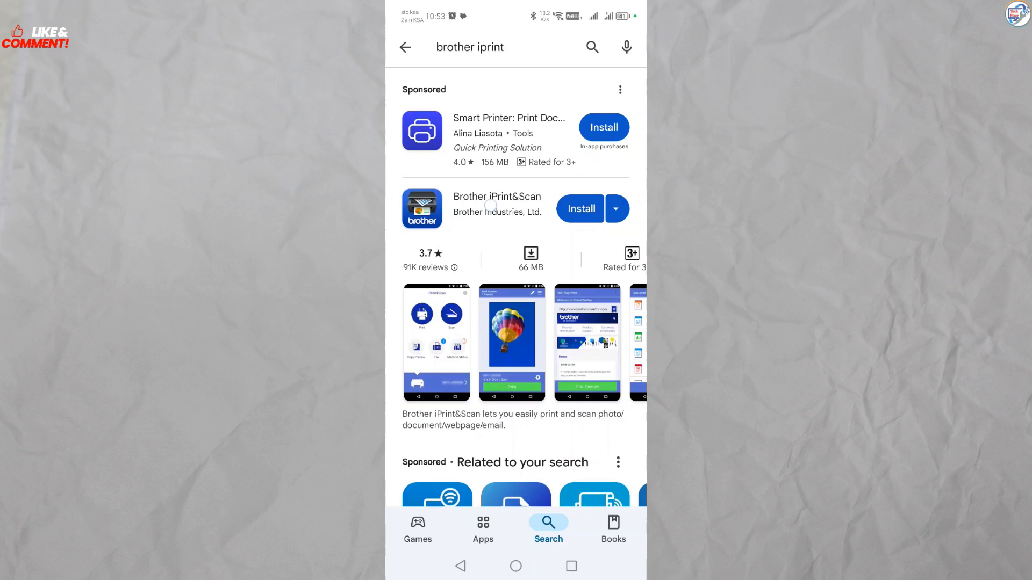
pyautogui.click(578, 208)
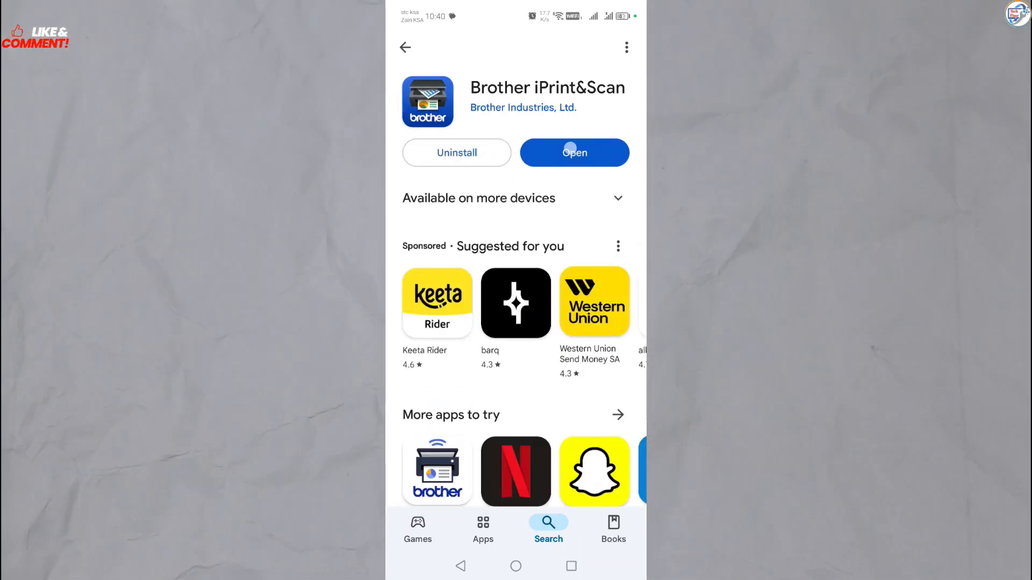
# - Launch Brother iPrint&Scan and accept the End-User License Agreement
pyautogui.click(573, 152)
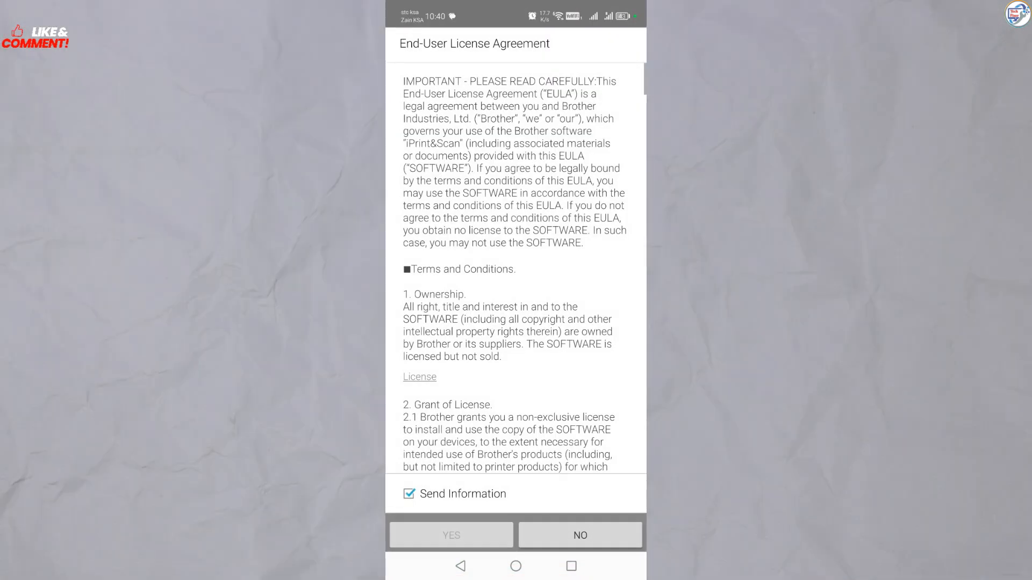
pyautogui.scroll(-3)
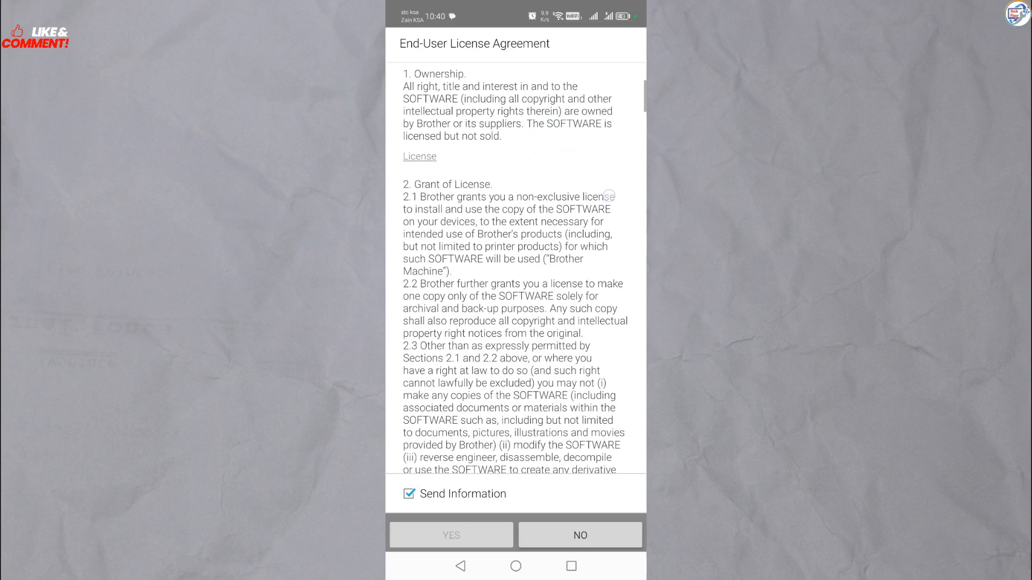
pyautogui.scroll(-3)
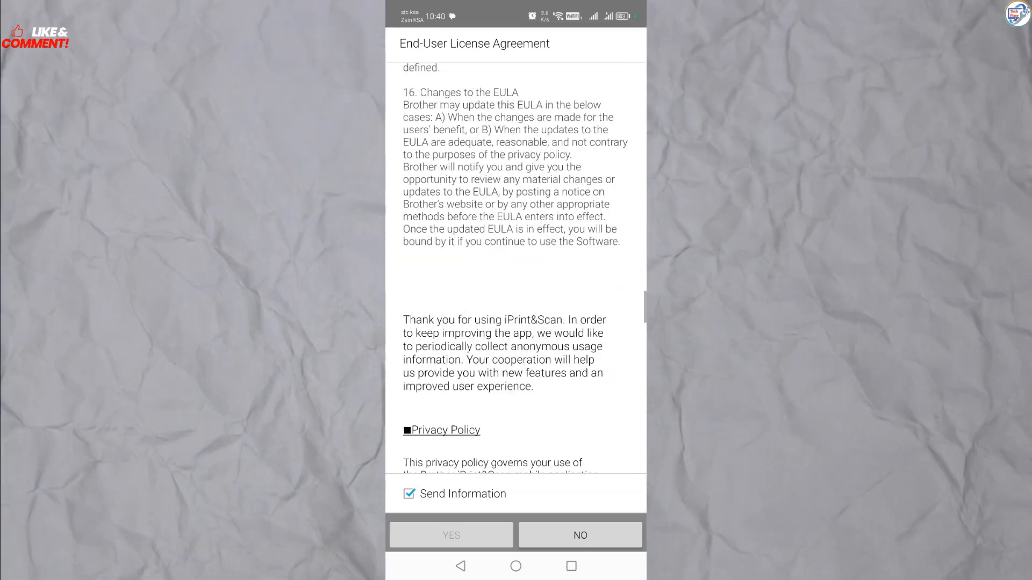
pyautogui.scroll(-3)
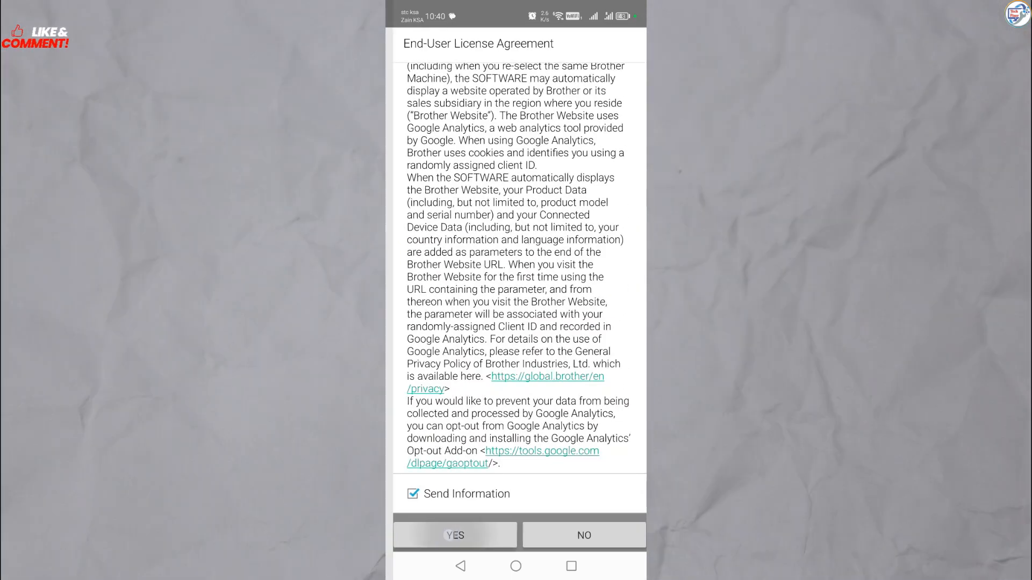
pyautogui.click(454, 546)
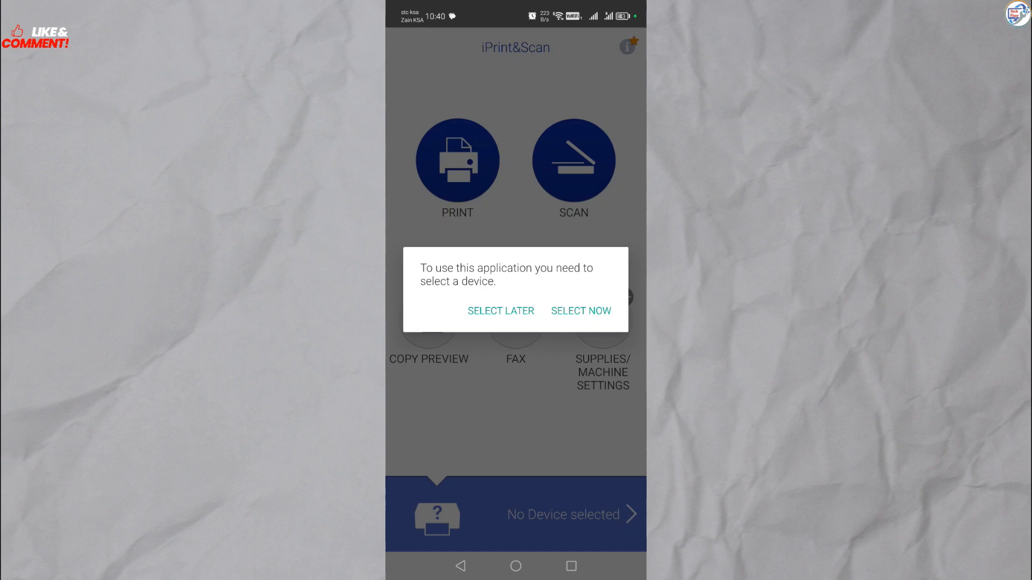
# - Select the DCP-T510W from machines connected to the network
pyautogui.click(581, 311)
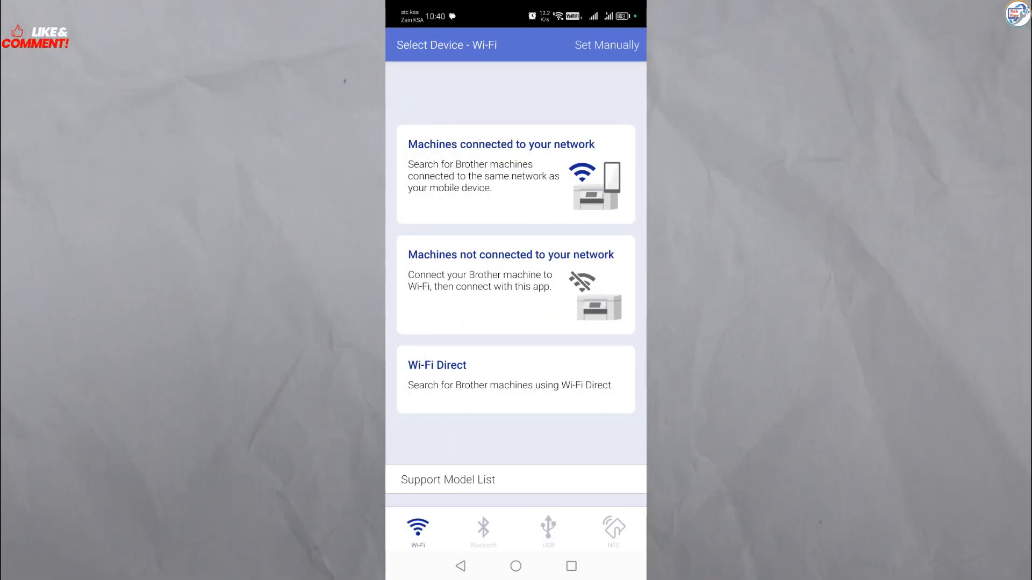
pyautogui.click(516, 174)
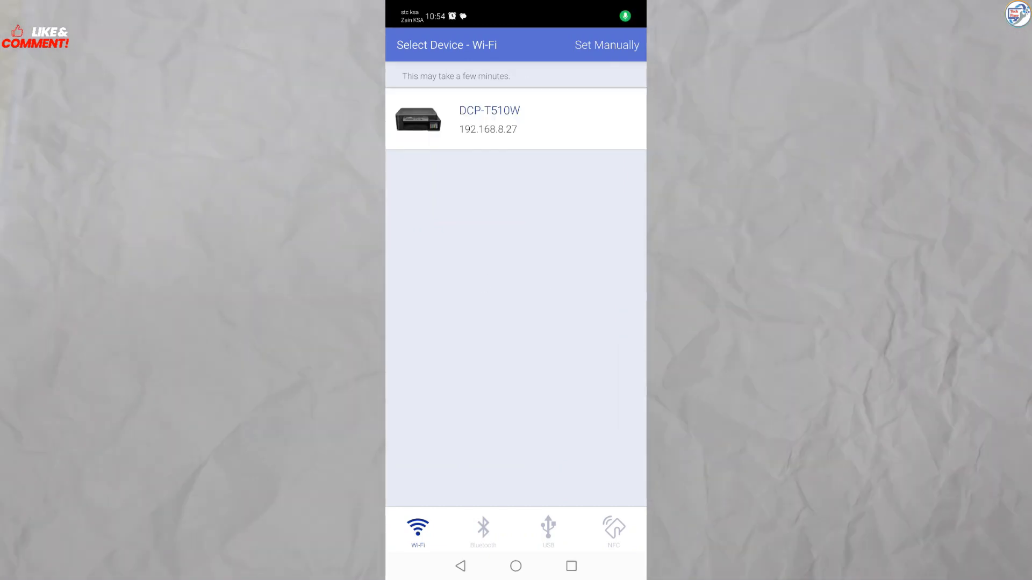
pyautogui.click(488, 119)
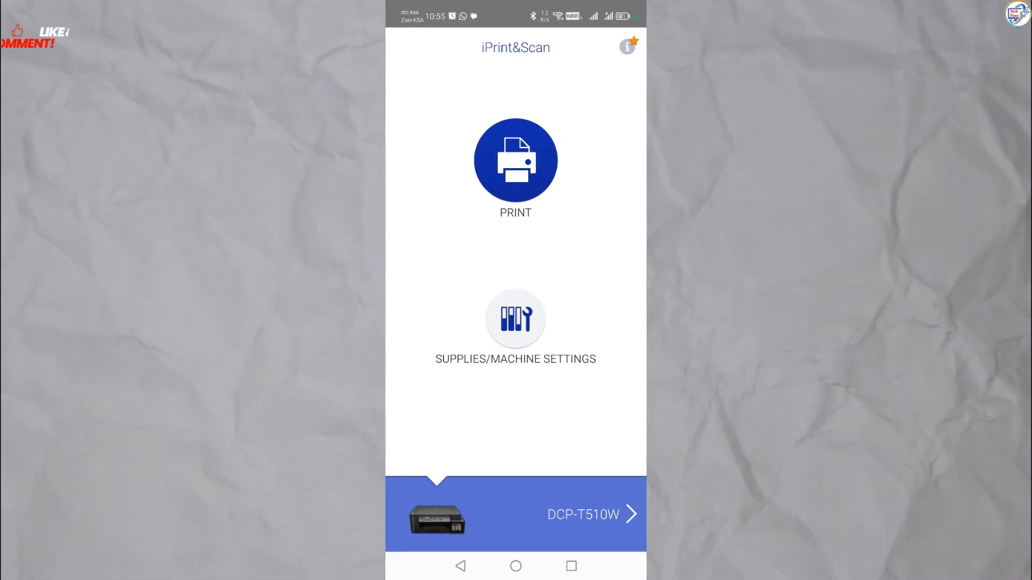
# - Choose Print > Documents to bring up the recent-files picker
pyautogui.click(515, 159)
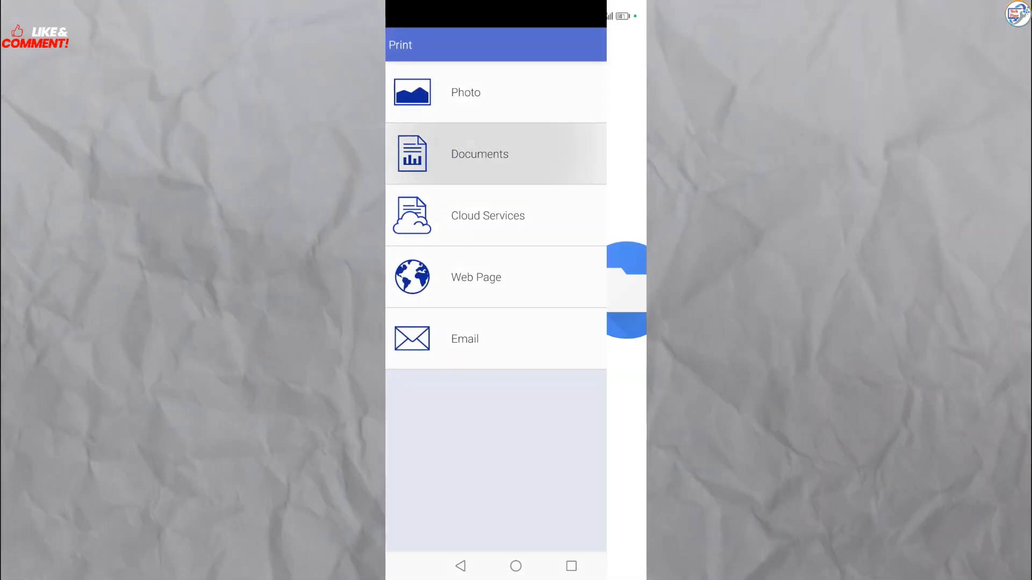
pyautogui.click(478, 154)
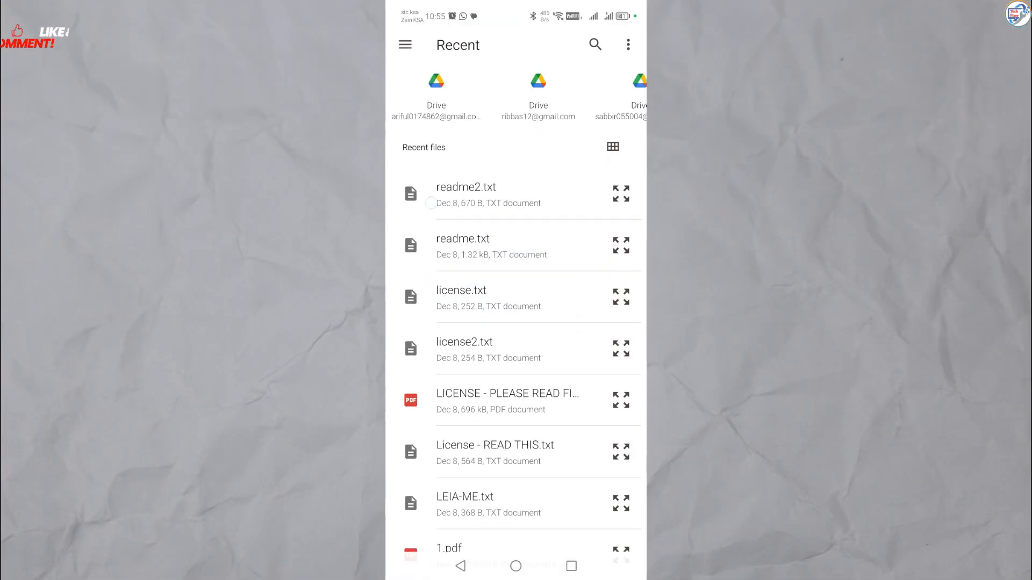